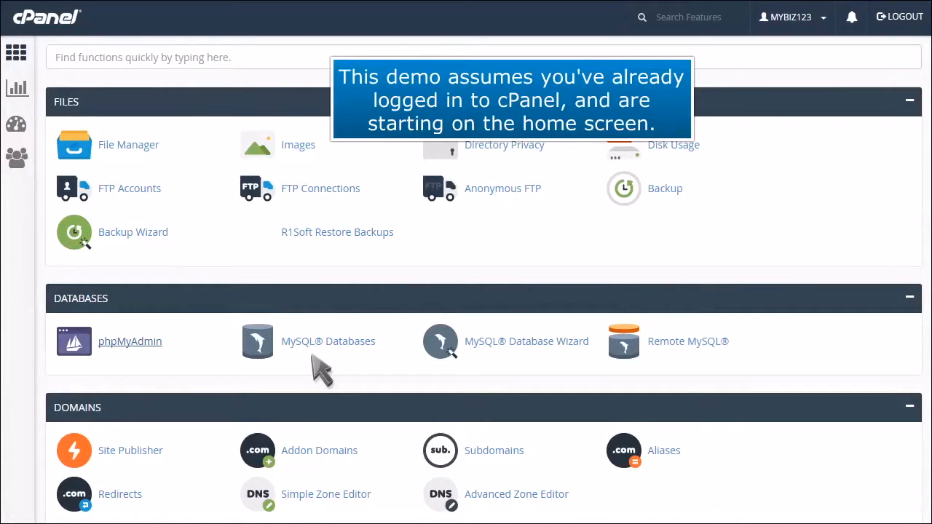
Reach Default Address under Email and choose mybiz1234.com as the domain.
scroll(down, 3)
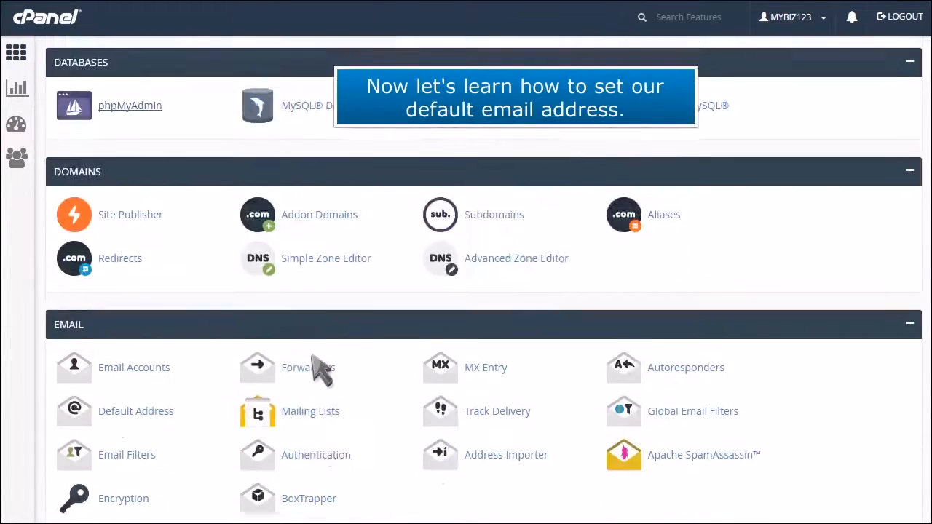
scroll(down, 3)
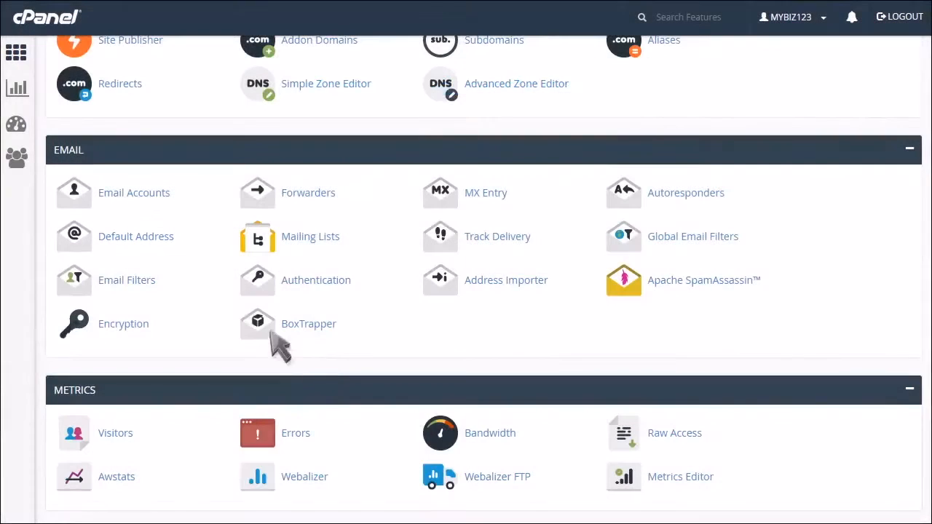
click(136, 236)
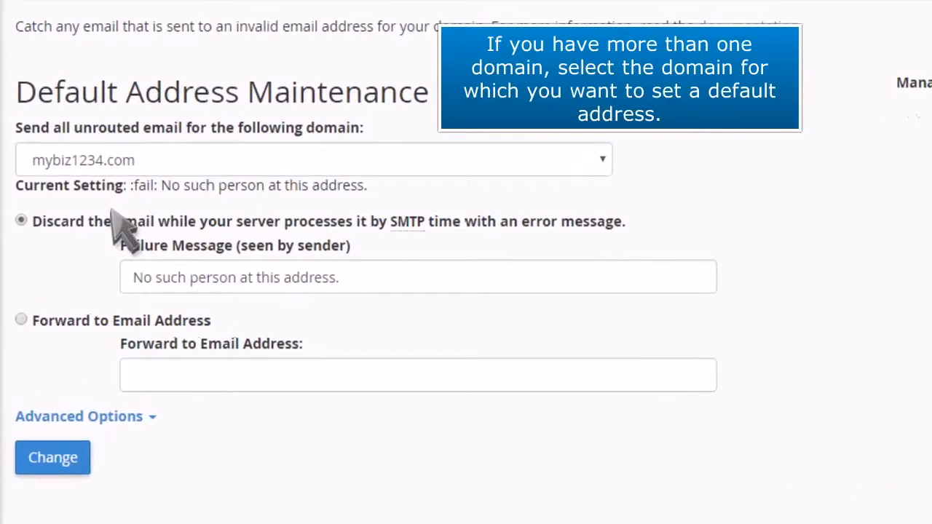
click(305, 159)
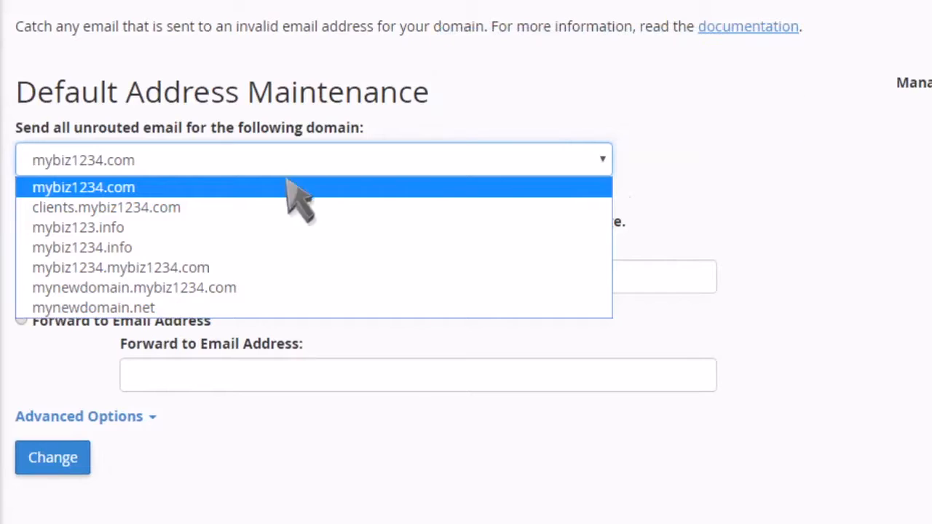
click(83, 187)
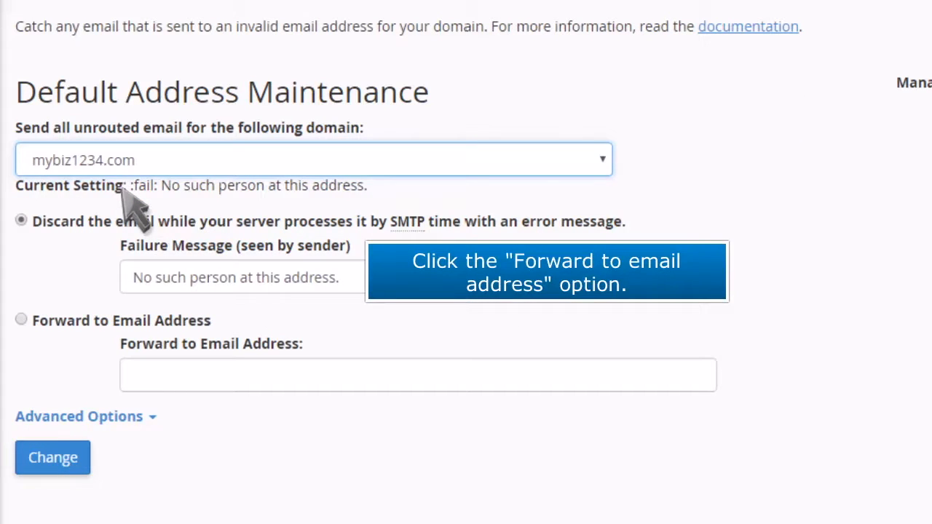
click(21, 321)
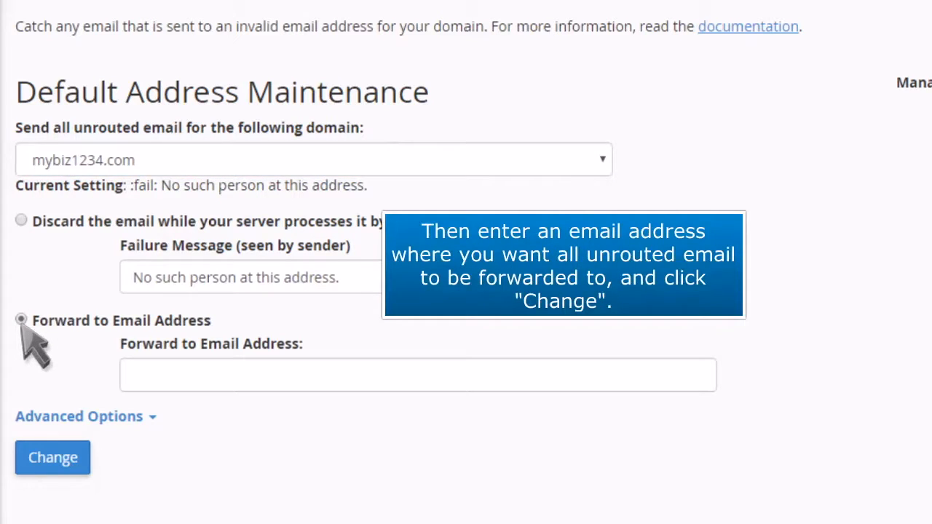
text(john.doe@gm)
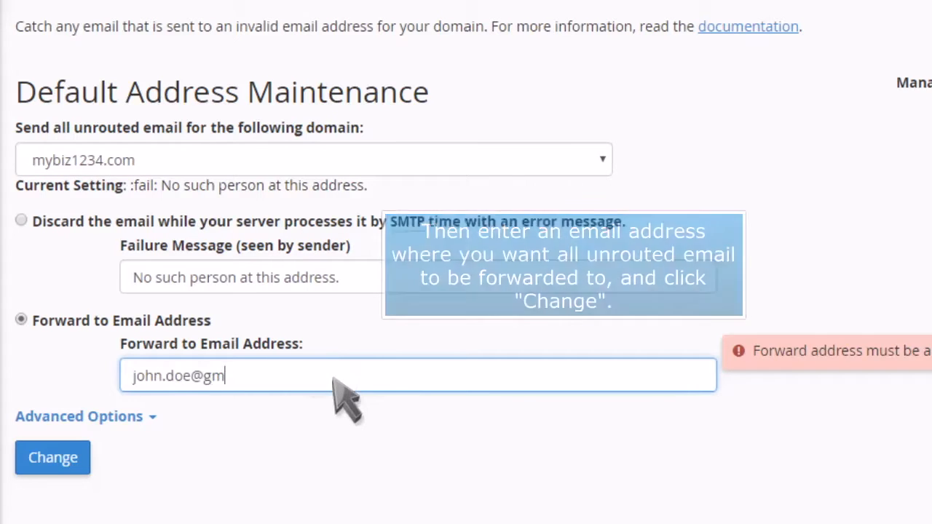
click(53, 457)
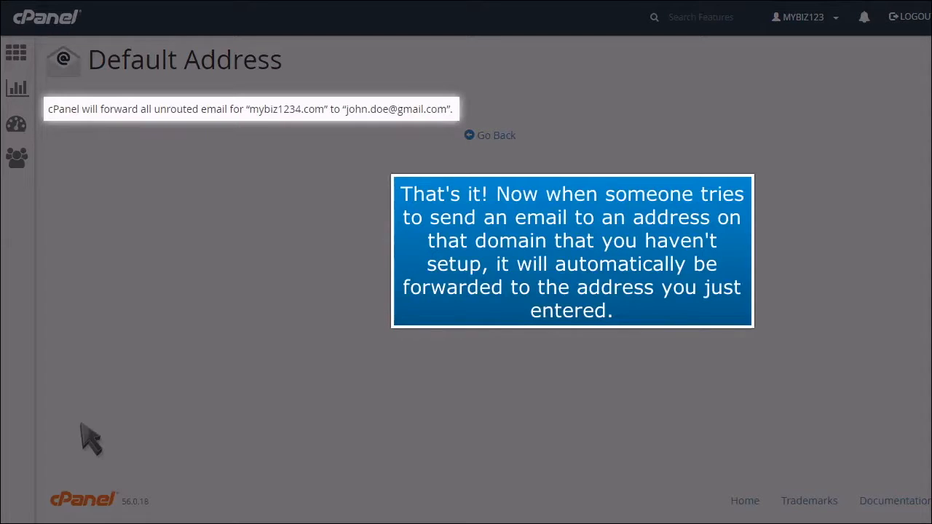
mouse_move(201, 363)
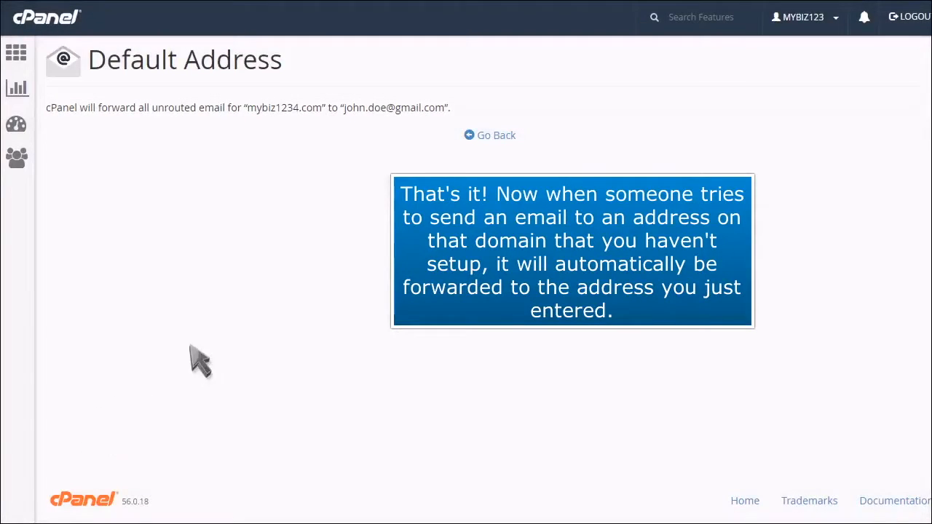
Return to Default Address Maintenance showing forwarding to the Gmail address.
click(489, 134)
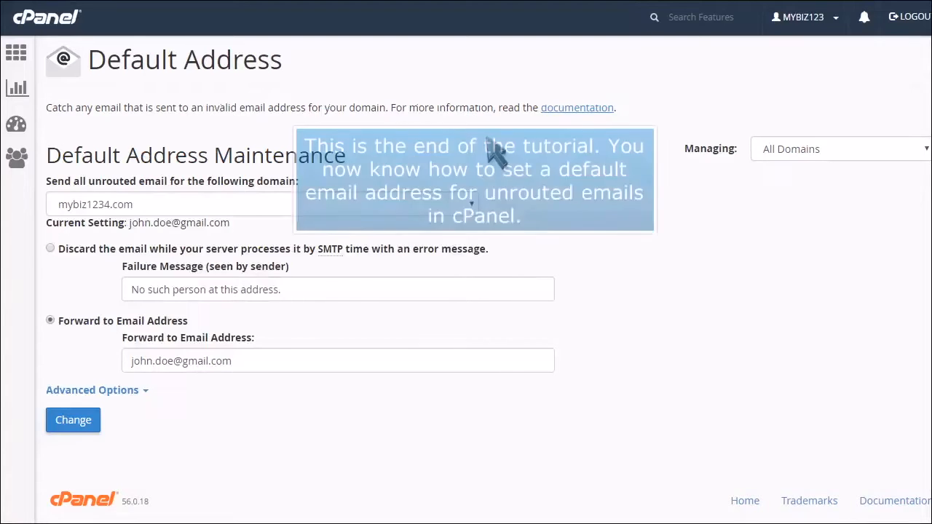